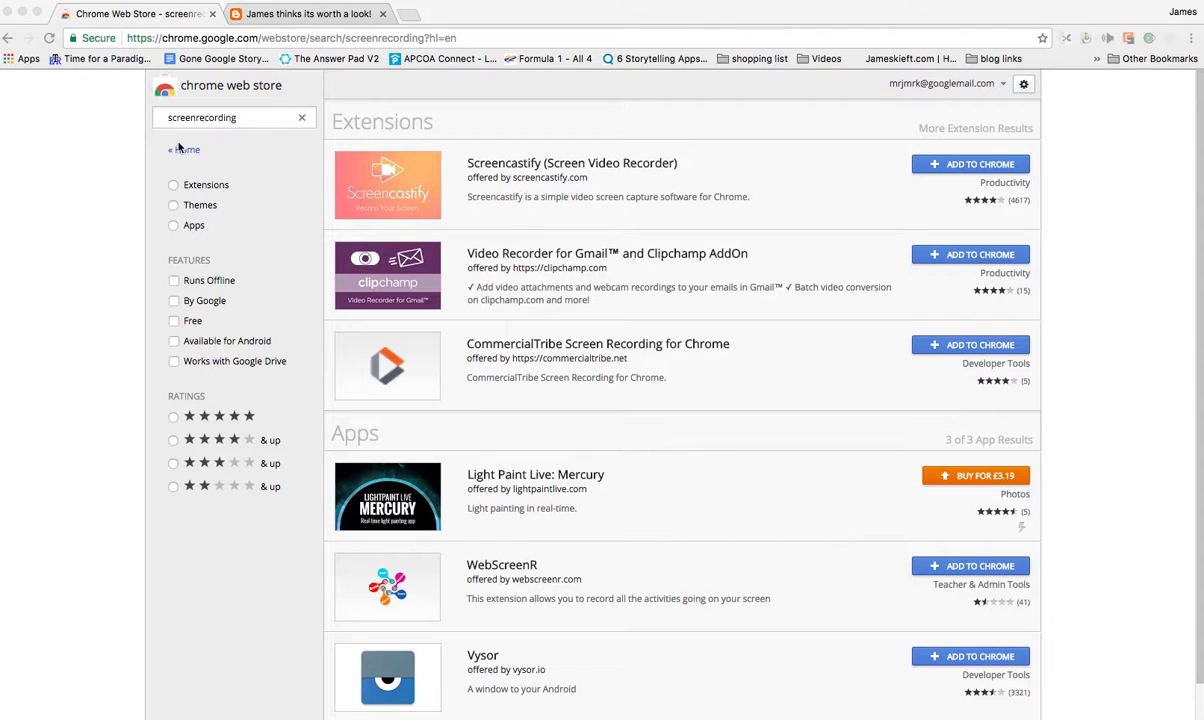
mouse_move(12, 58)
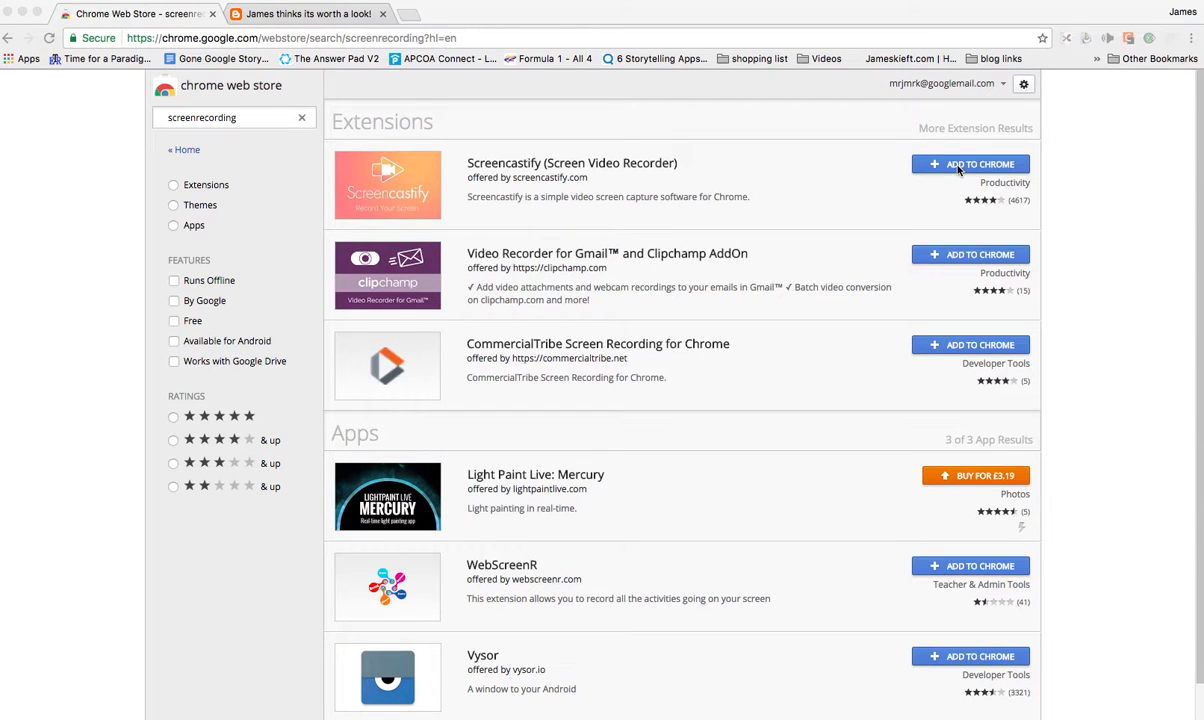
- Add Screencastify to Chrome from the search results and confirm its permissions
left_click(970, 164)
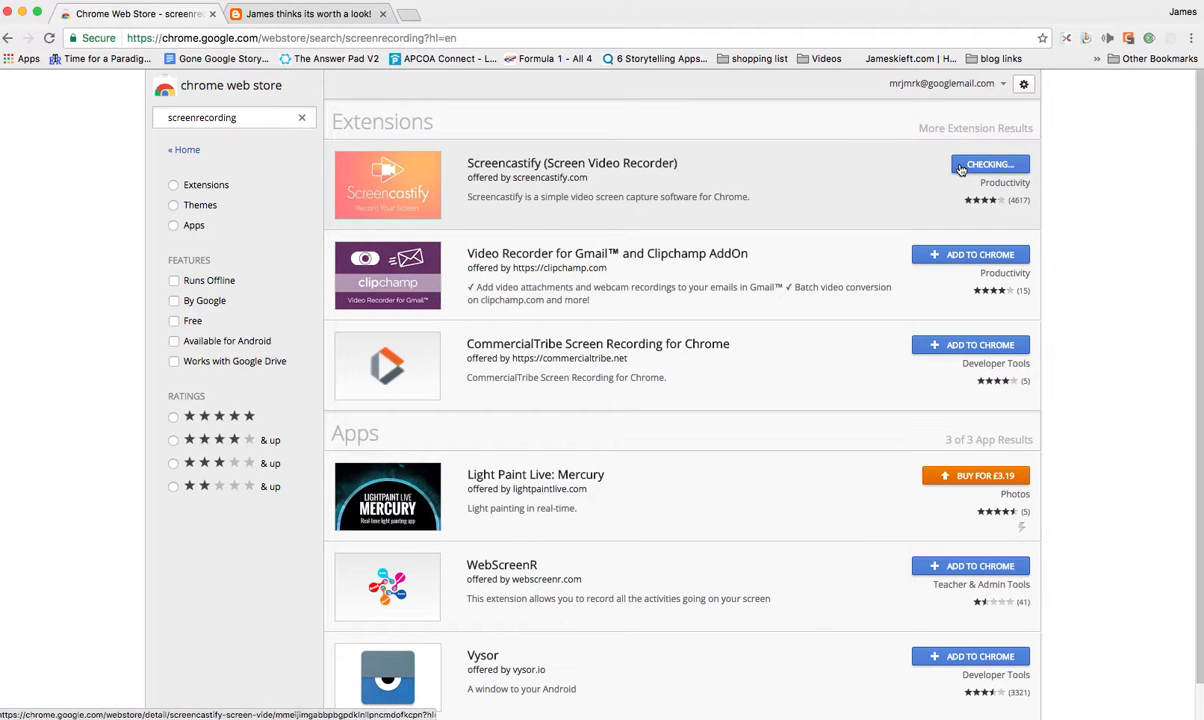
left_click(988, 164)
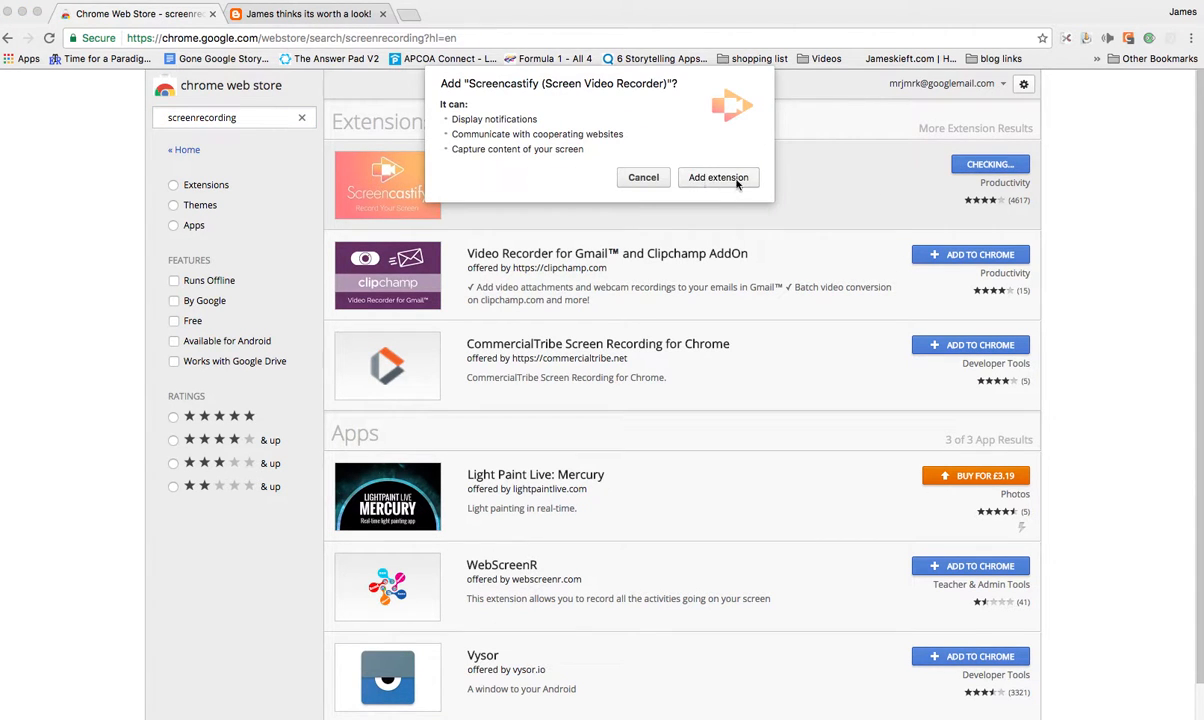
left_click(718, 176)
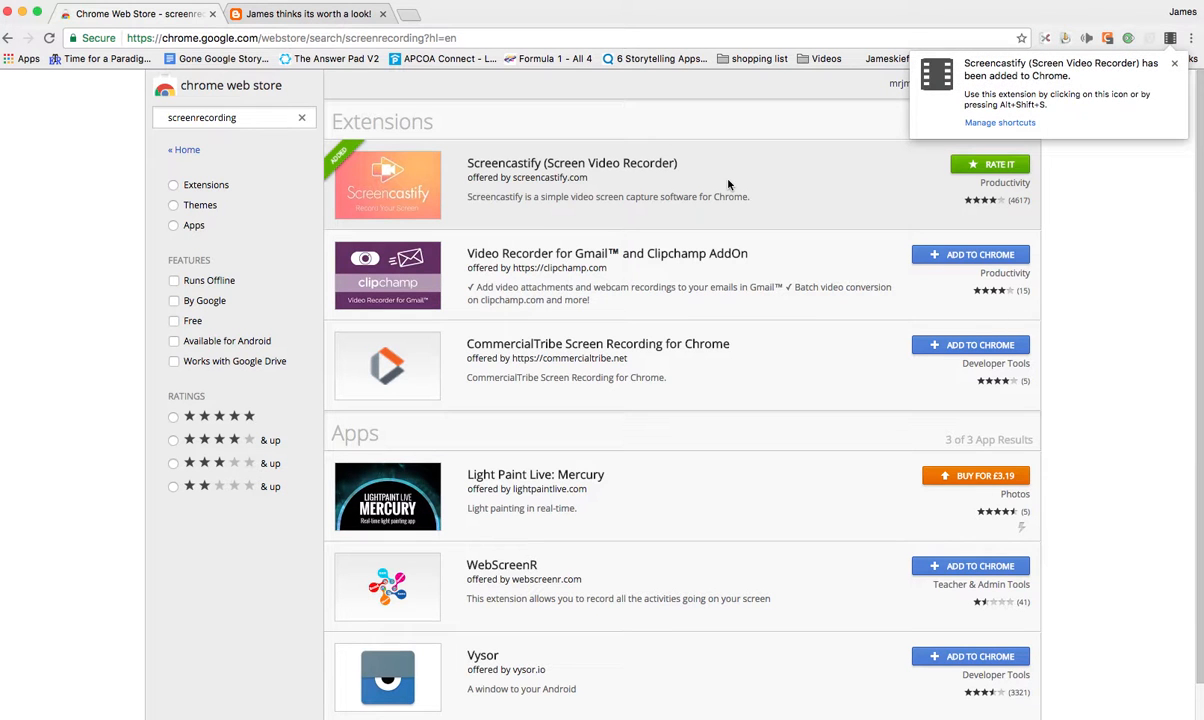
mouse_move(1076, 188)
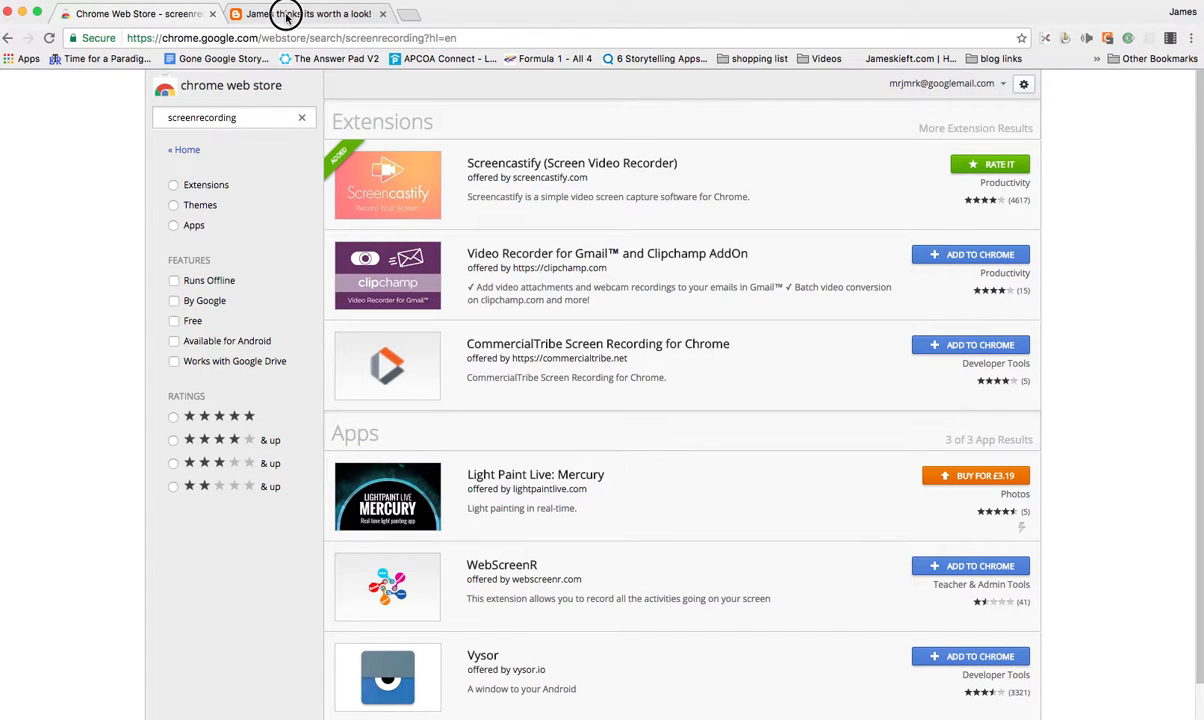
- From the EdTech blog tab, start Screencastify setup and allow camera and microphone access
left_click(310, 12)
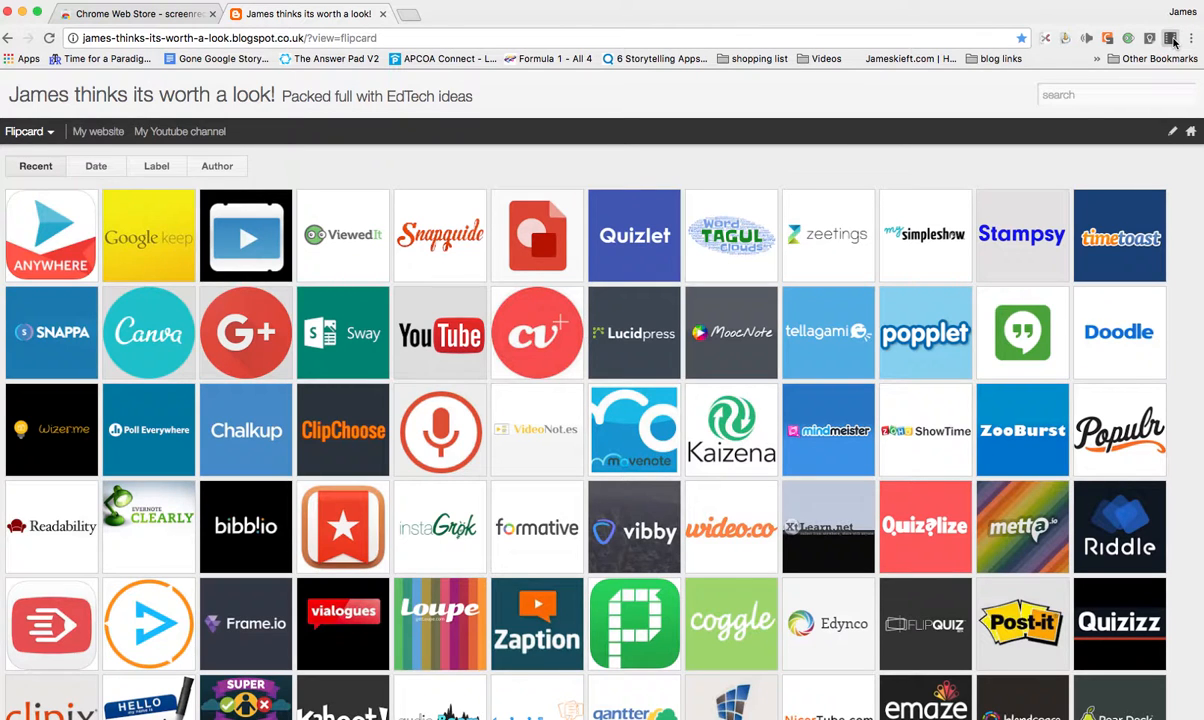
left_click(1172, 38)
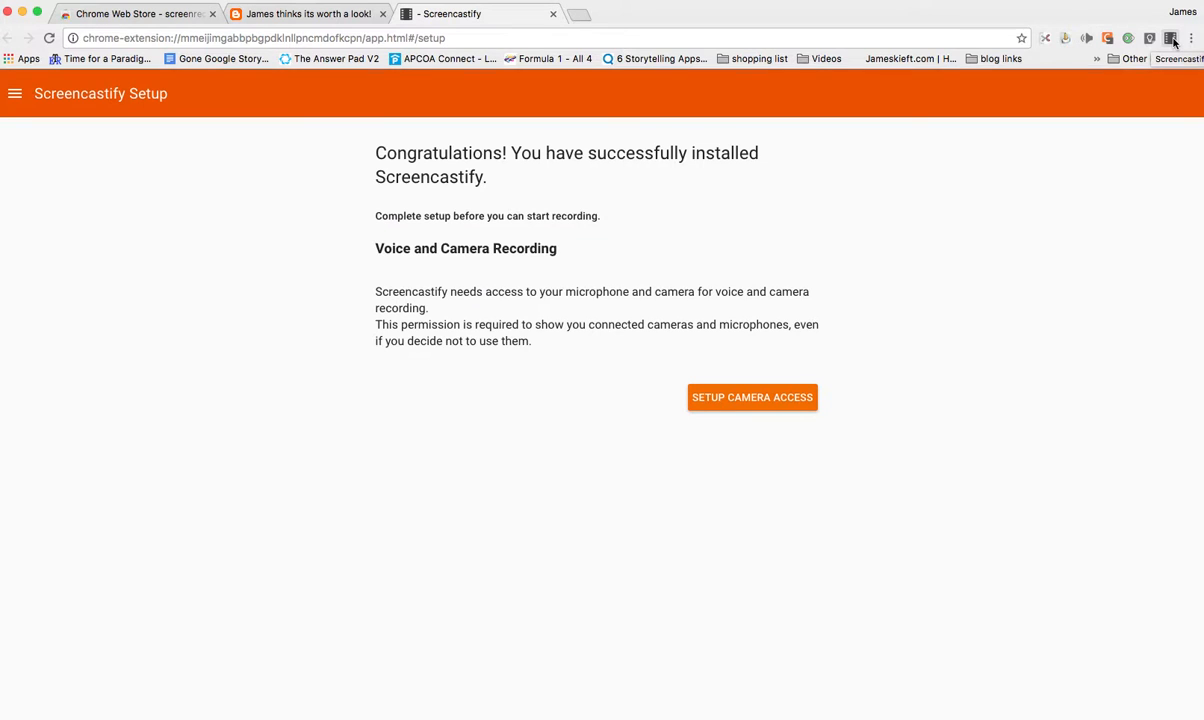
mouse_move(648, 344)
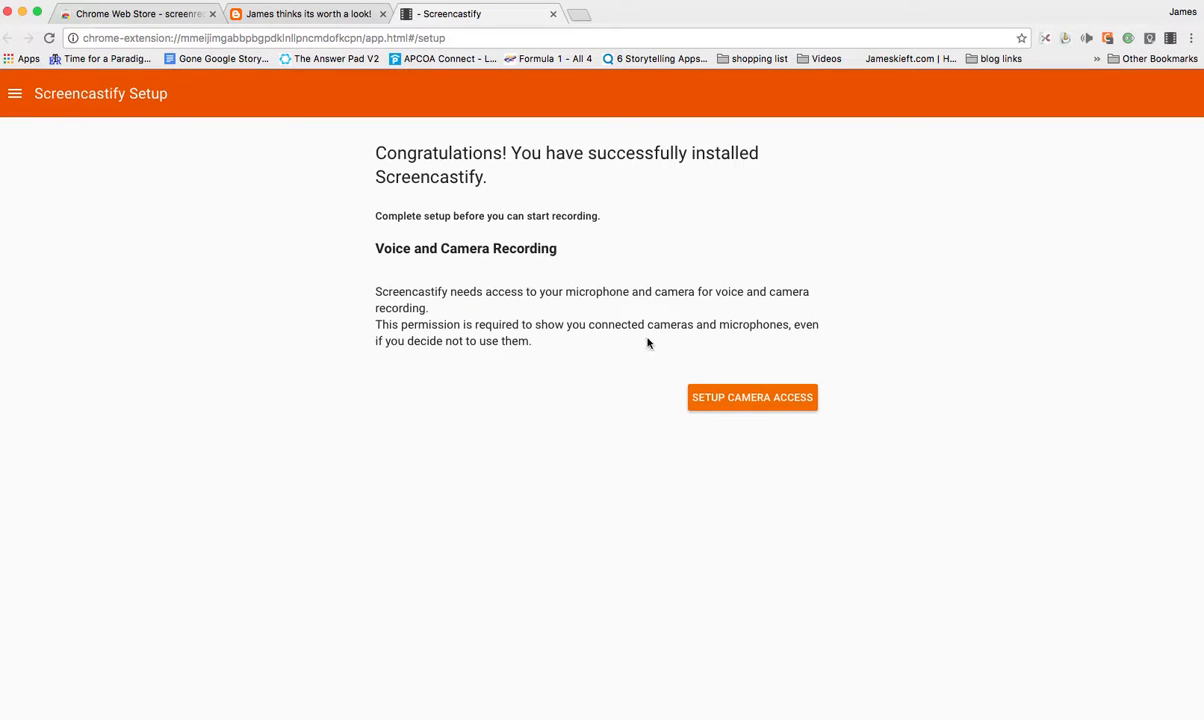
left_click(750, 396)
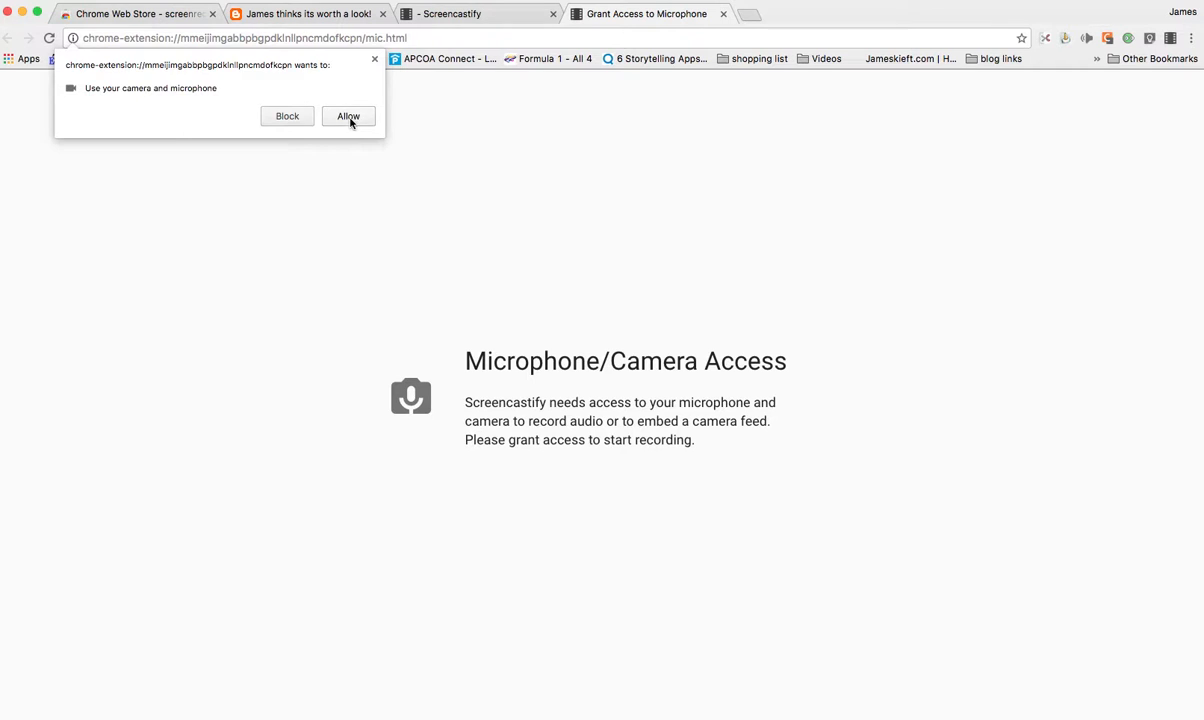
left_click(346, 116)
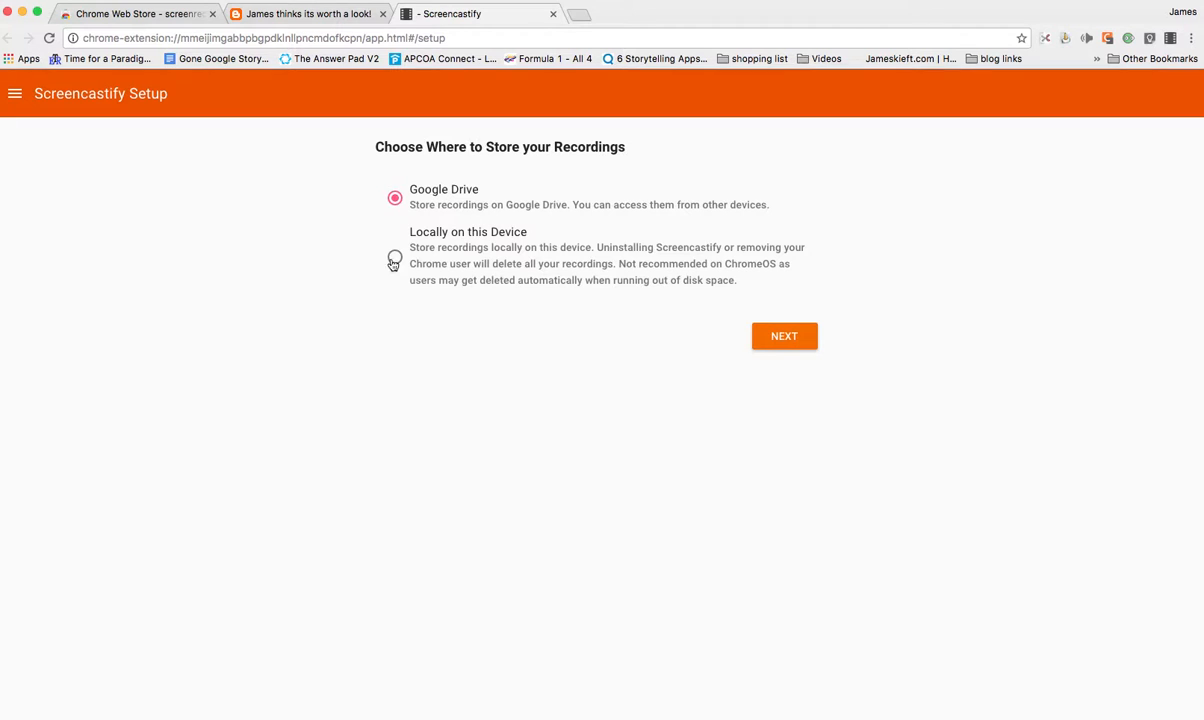
- Choose to store recordings locally on this device and continue to the sign-in step
left_click(394, 258)
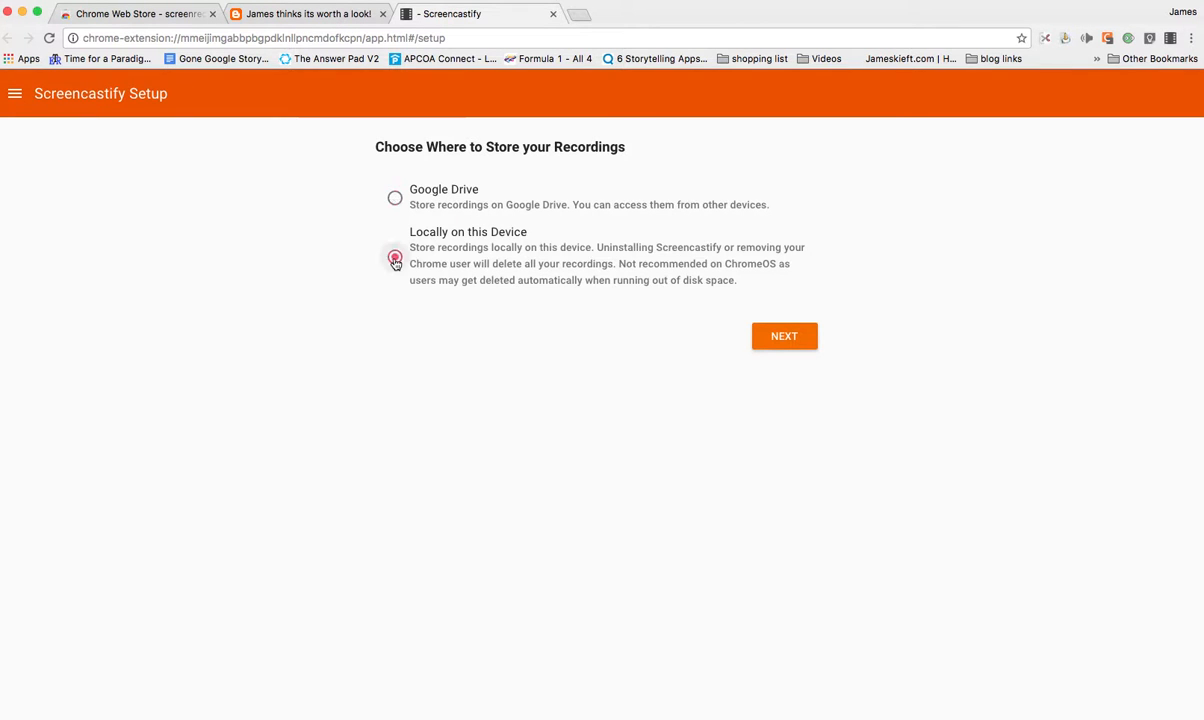
left_click(394, 256)
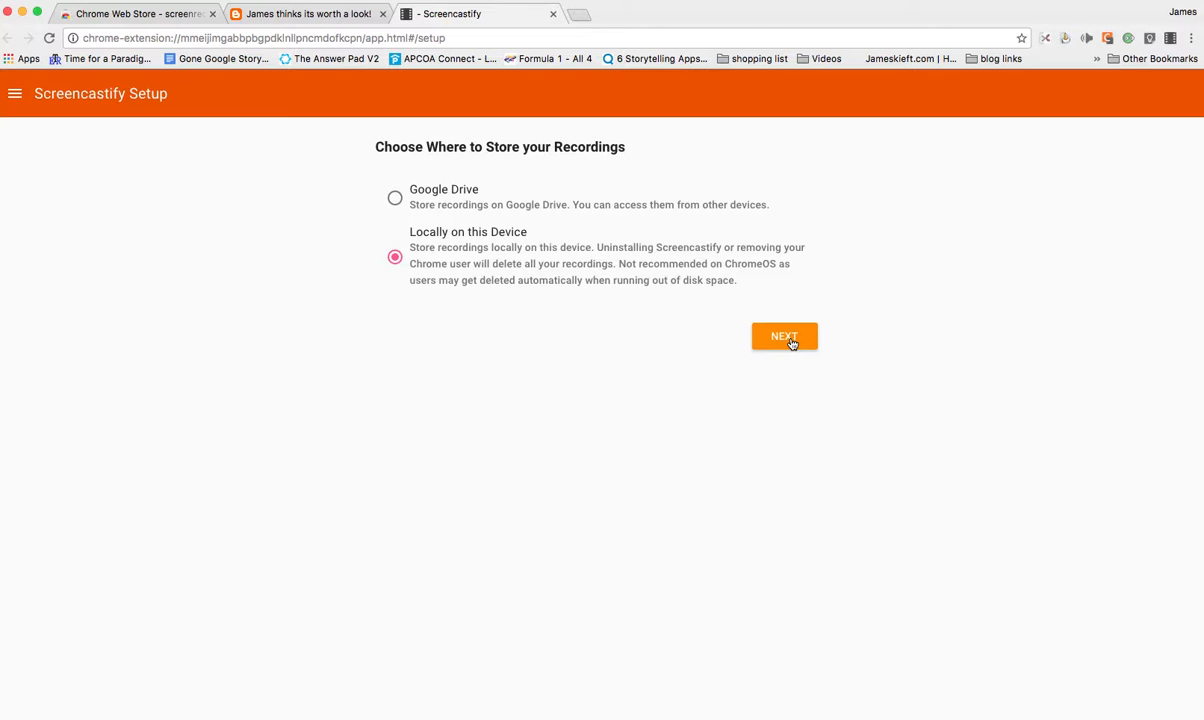
left_click(784, 336)
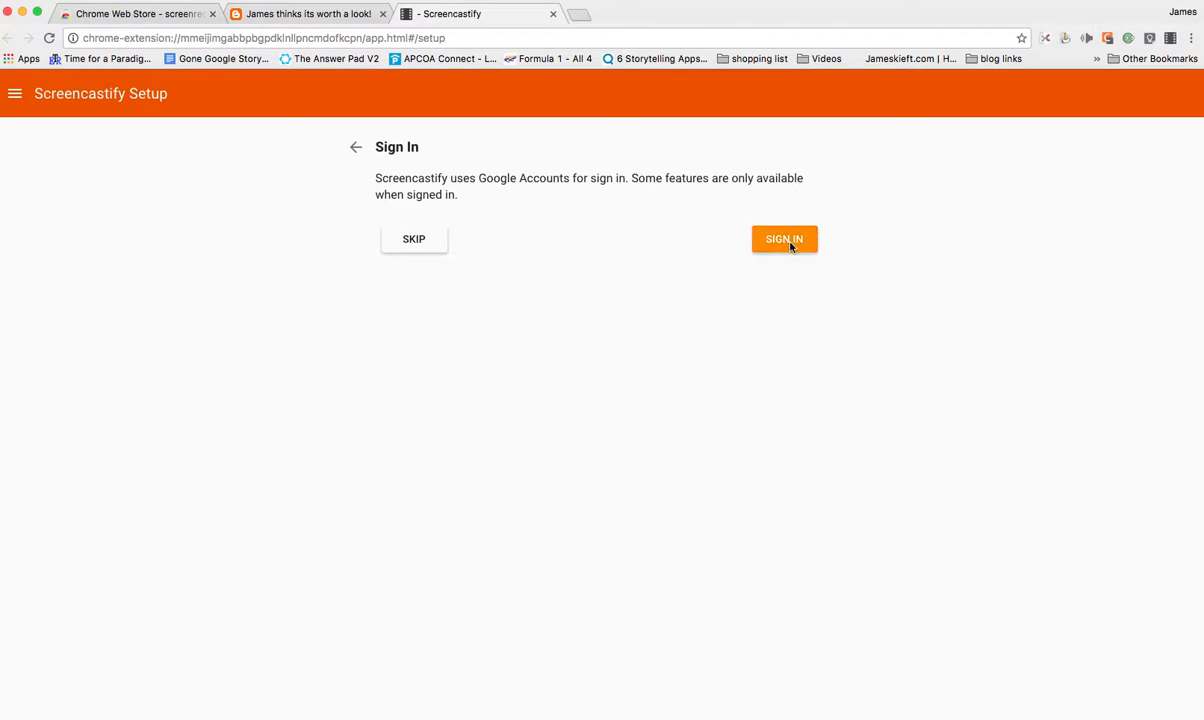
- Sign Screencastify in with the Google account and allow the requested account permissions
left_click(784, 240)
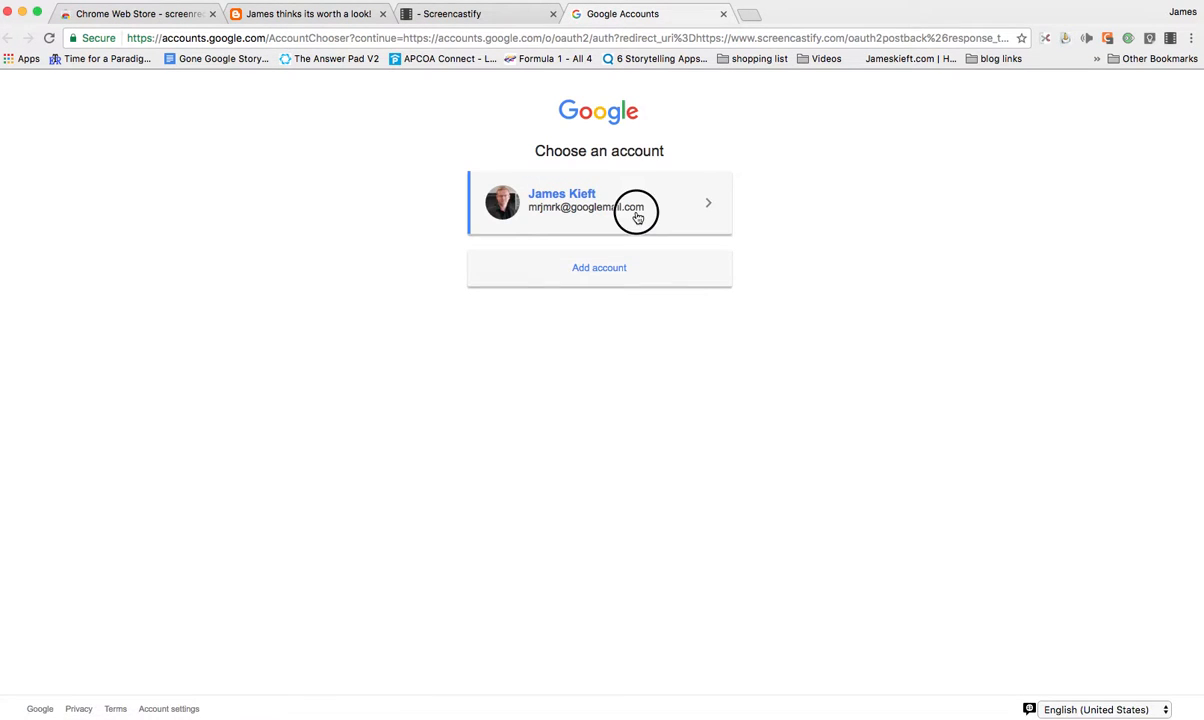
left_click(600, 204)
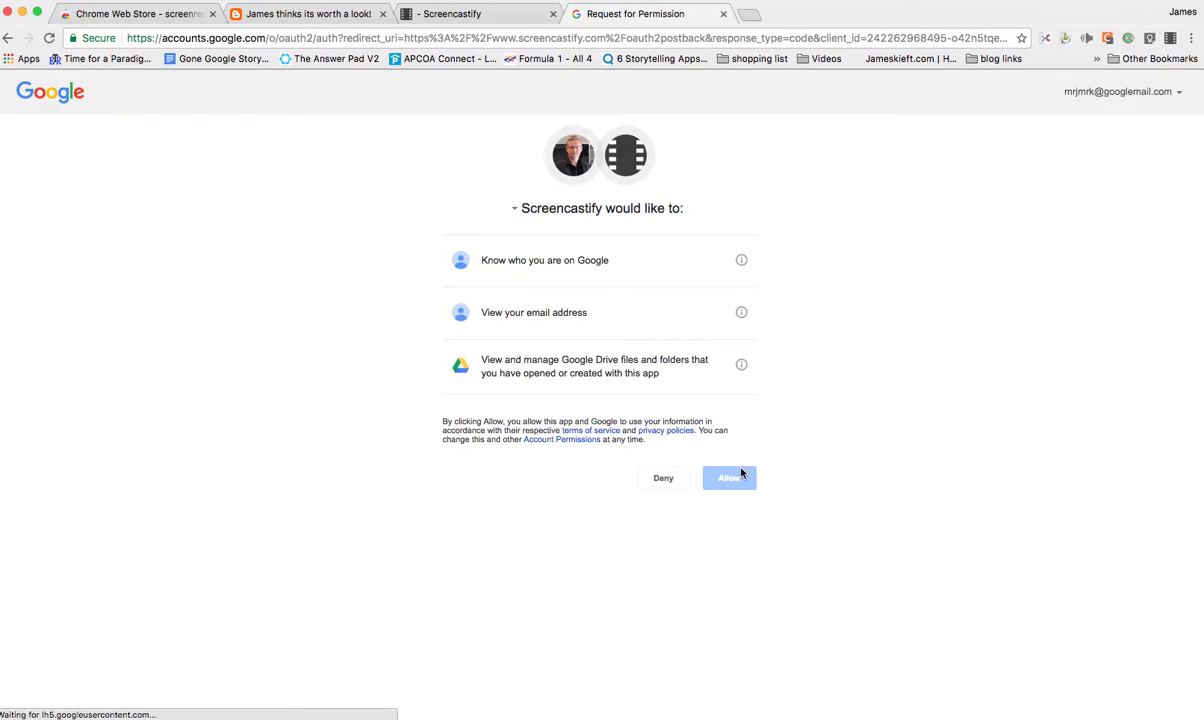
left_click(728, 476)
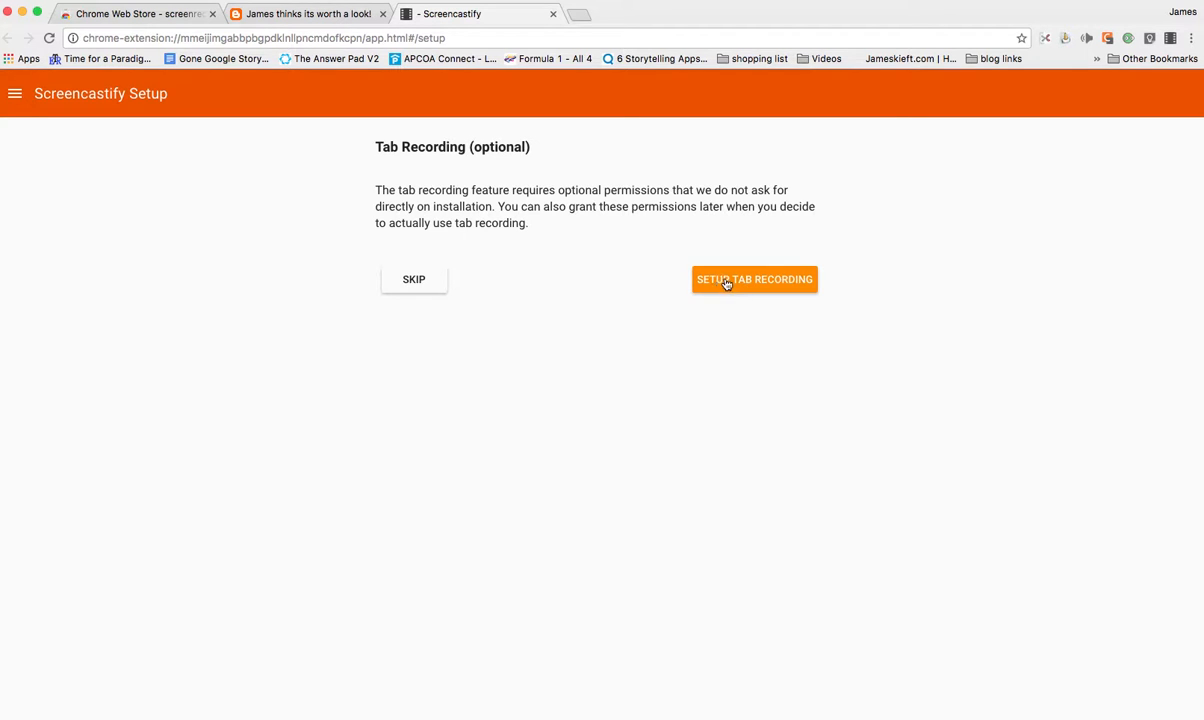
- Enable tab recording, answer the user-type survey and finish setup back on the blog
left_click(754, 280)
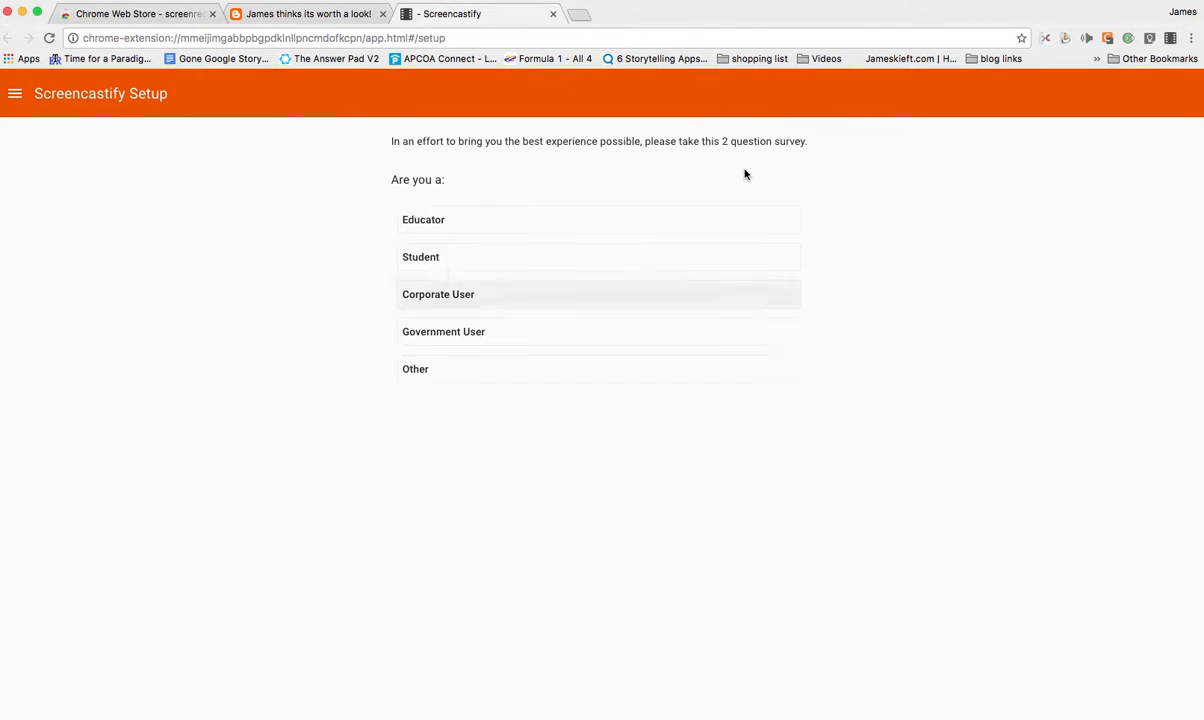
left_click(424, 218)
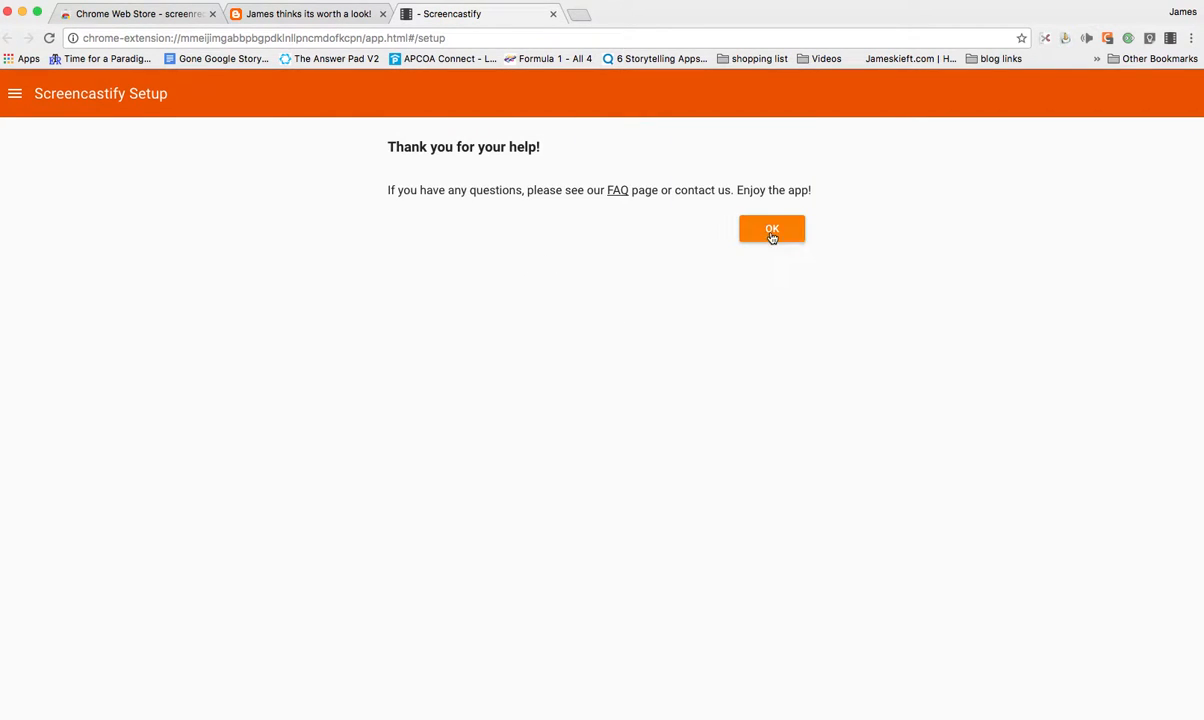
left_click(770, 228)
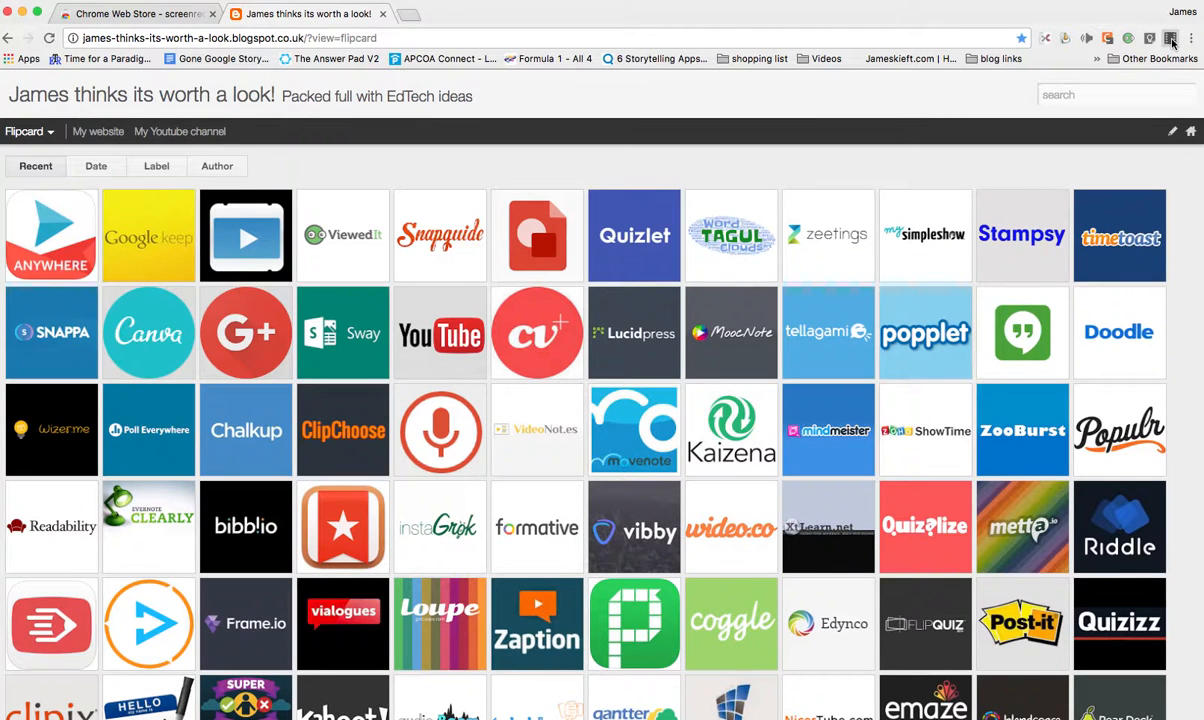
- Record the desktop with webcam embedded, sharing only the blog's browser window
left_click(1172, 38)
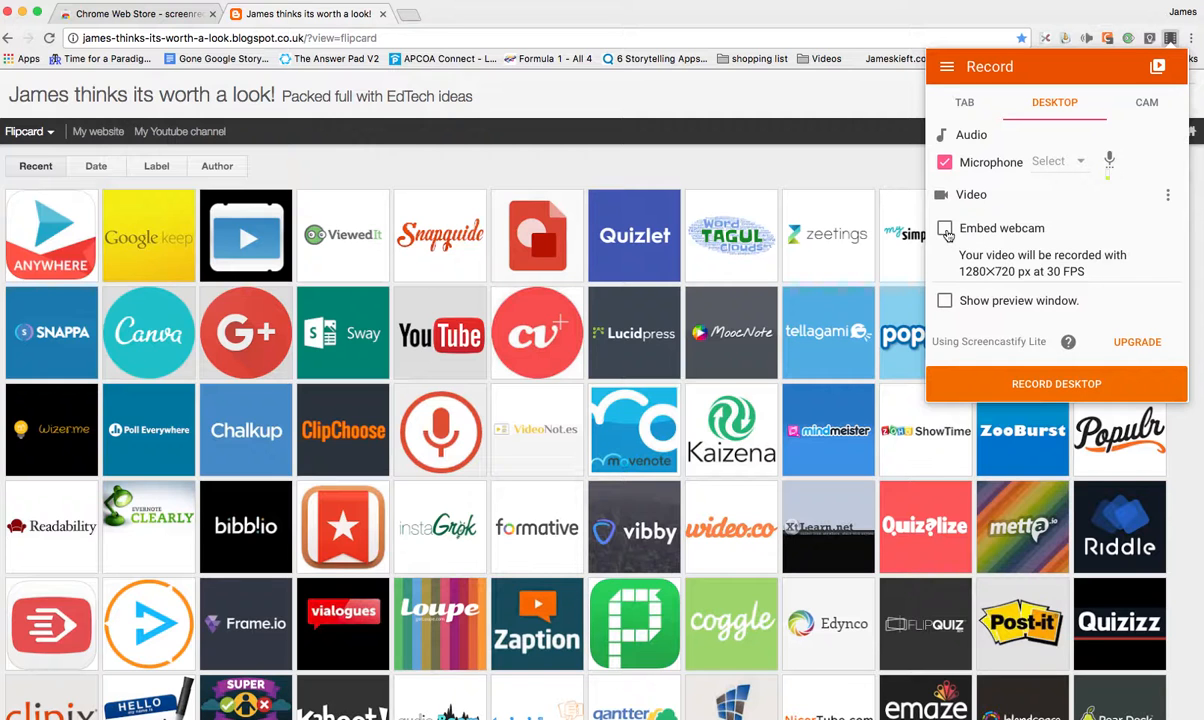
left_click(944, 228)
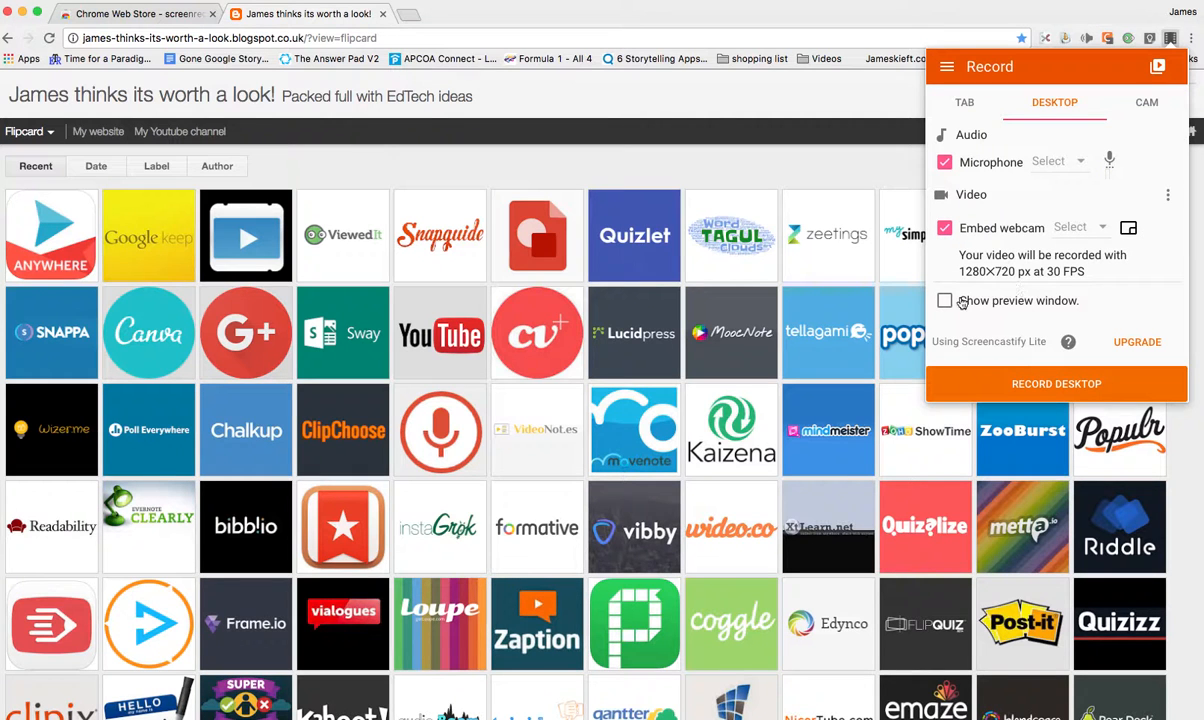
left_click(944, 300)
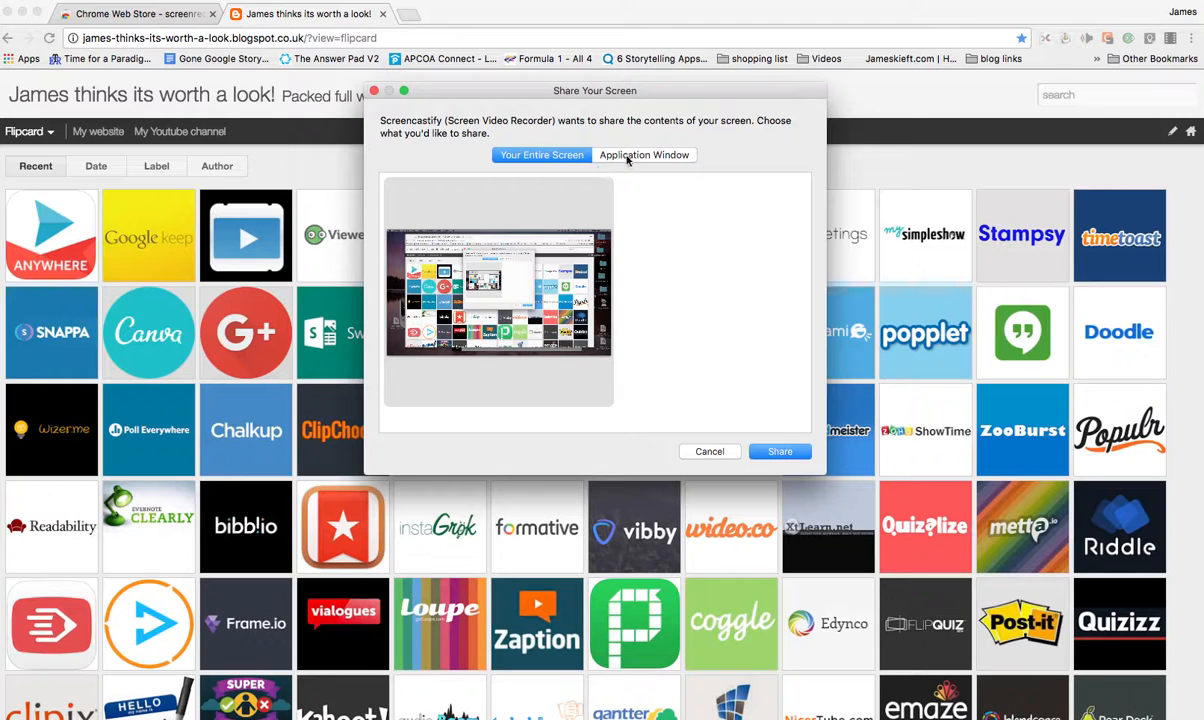
left_click(644, 156)
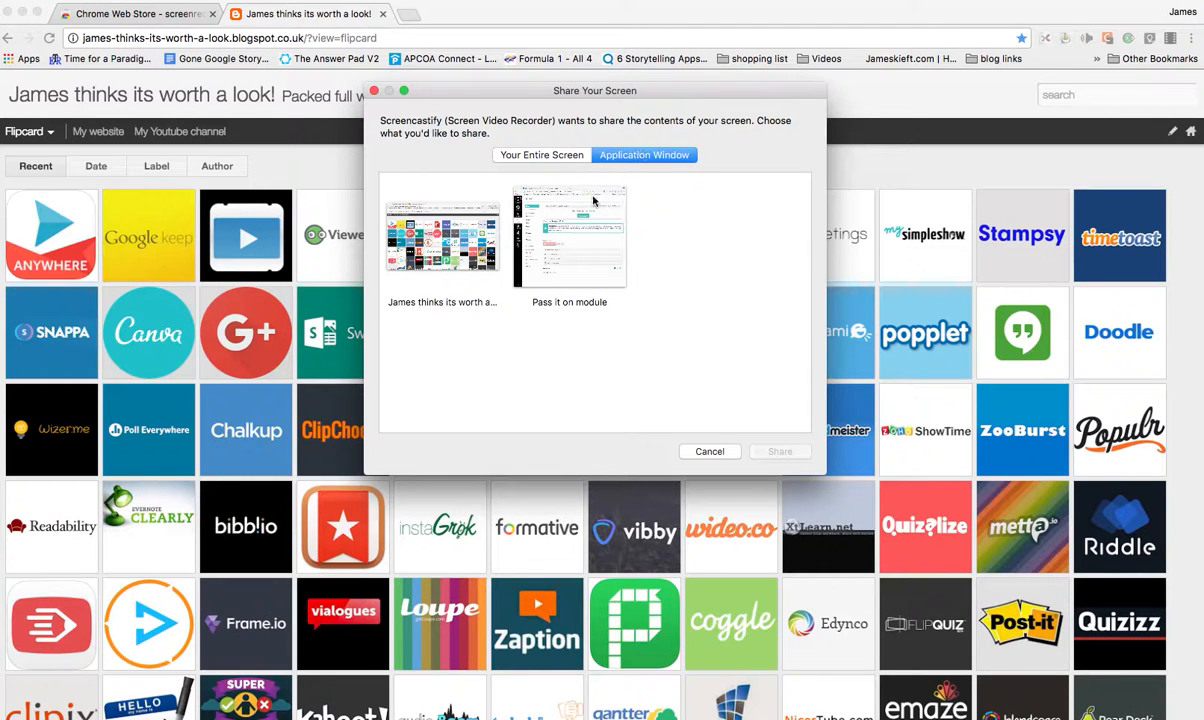
left_click(442, 236)
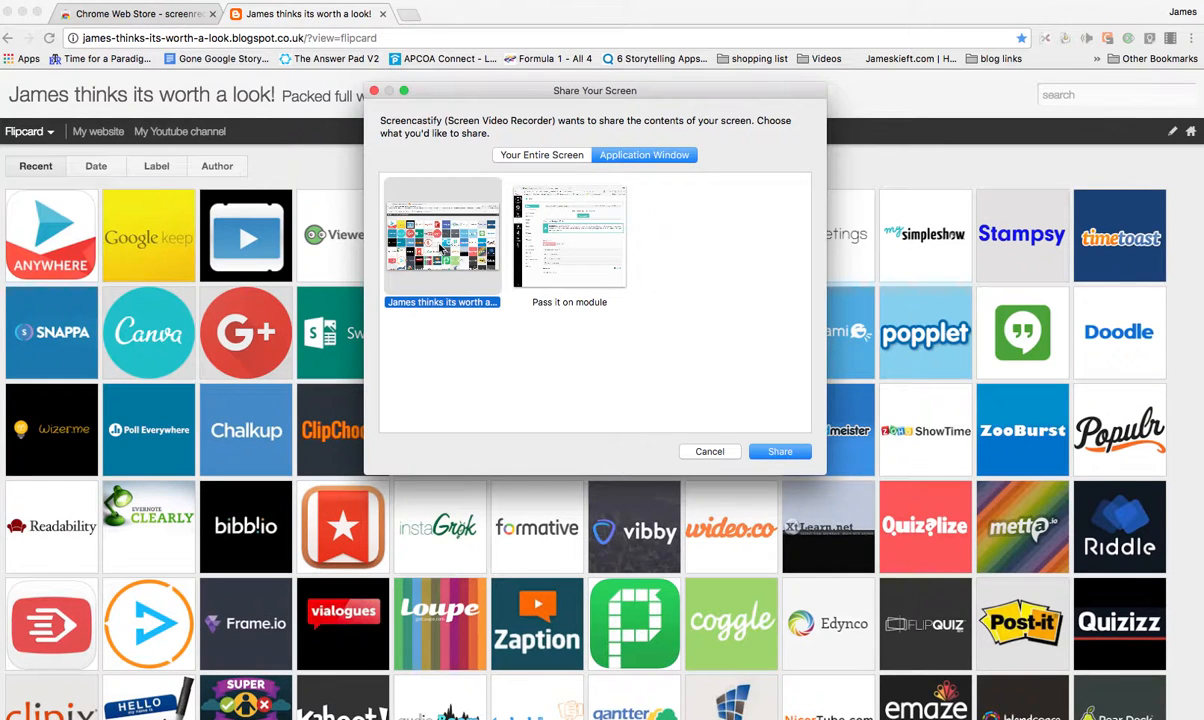
mouse_move(520, 300)
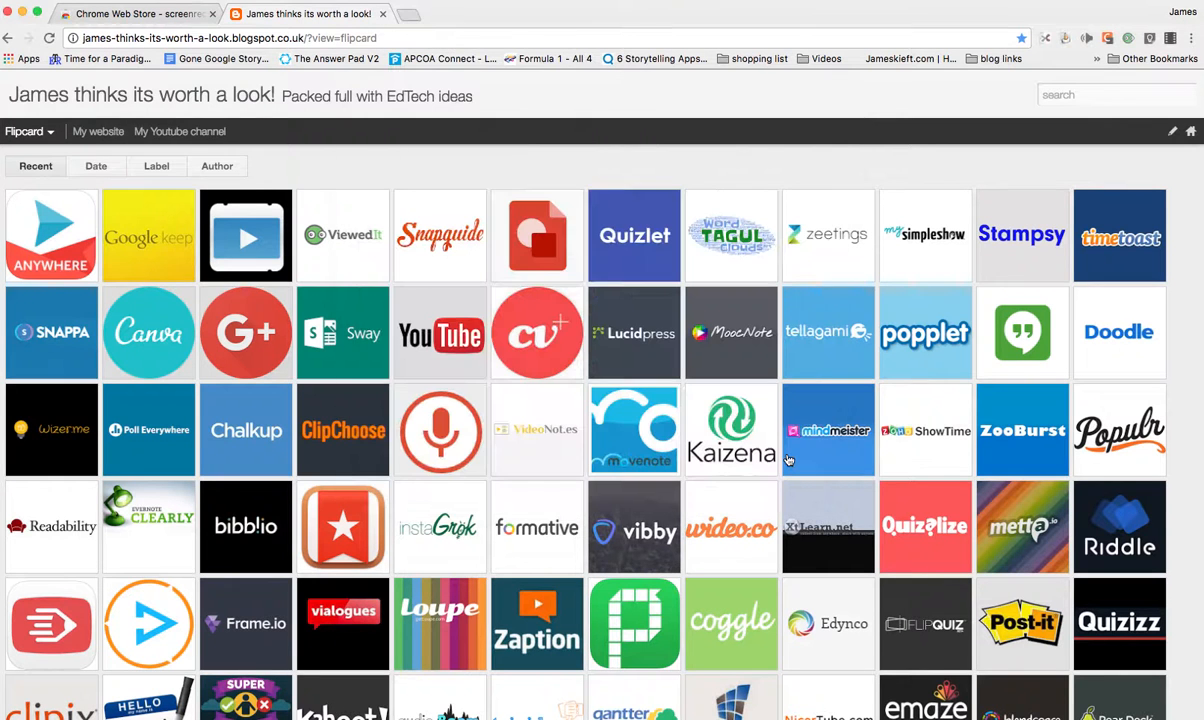
mouse_move(828, 430)
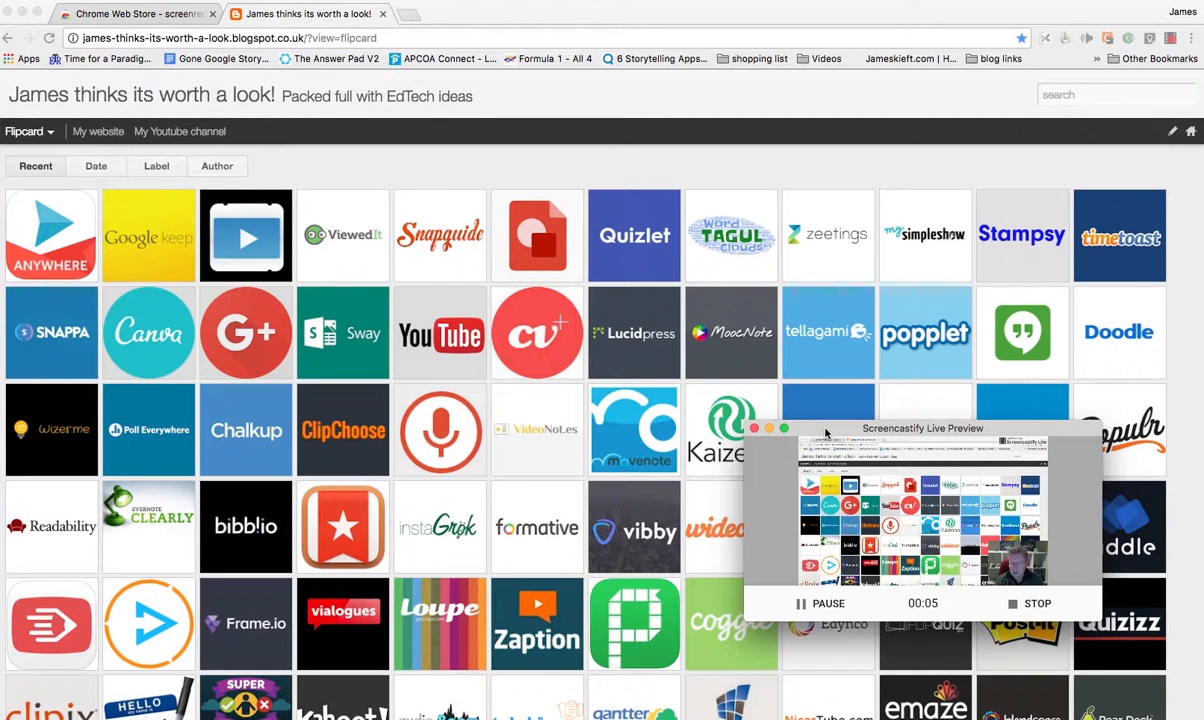
mouse_move(1016, 568)
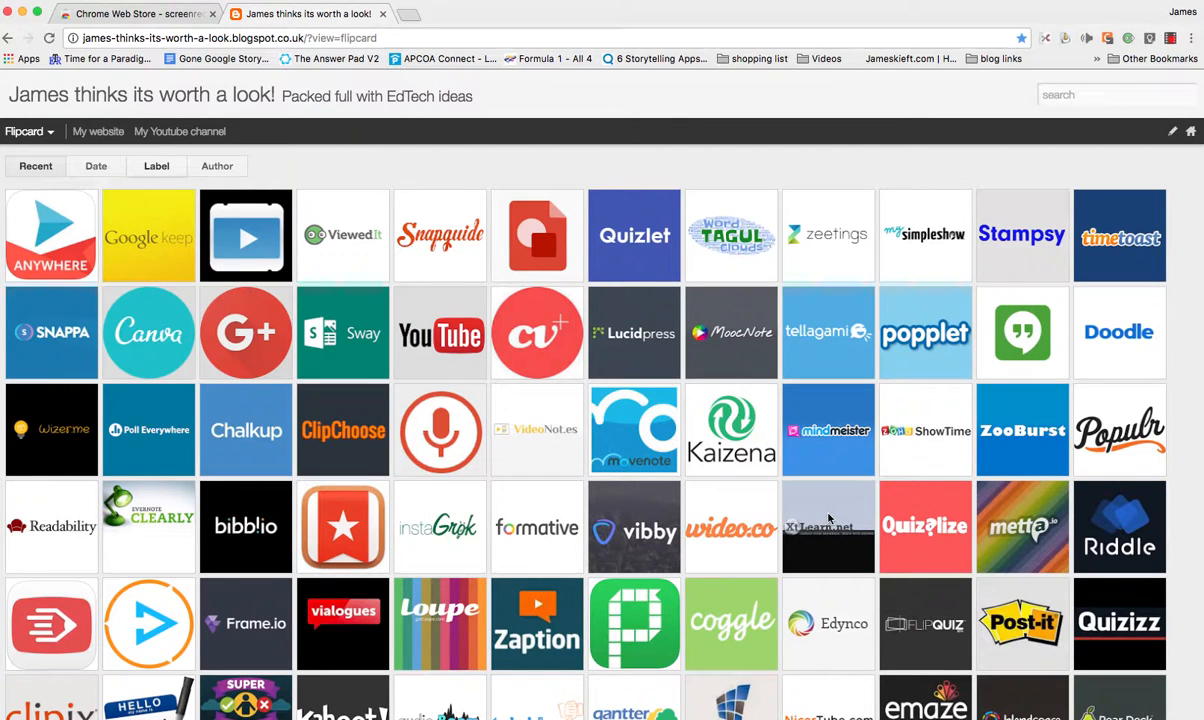
- Regroup the blog's app tiles by label, then by date
left_click(156, 166)
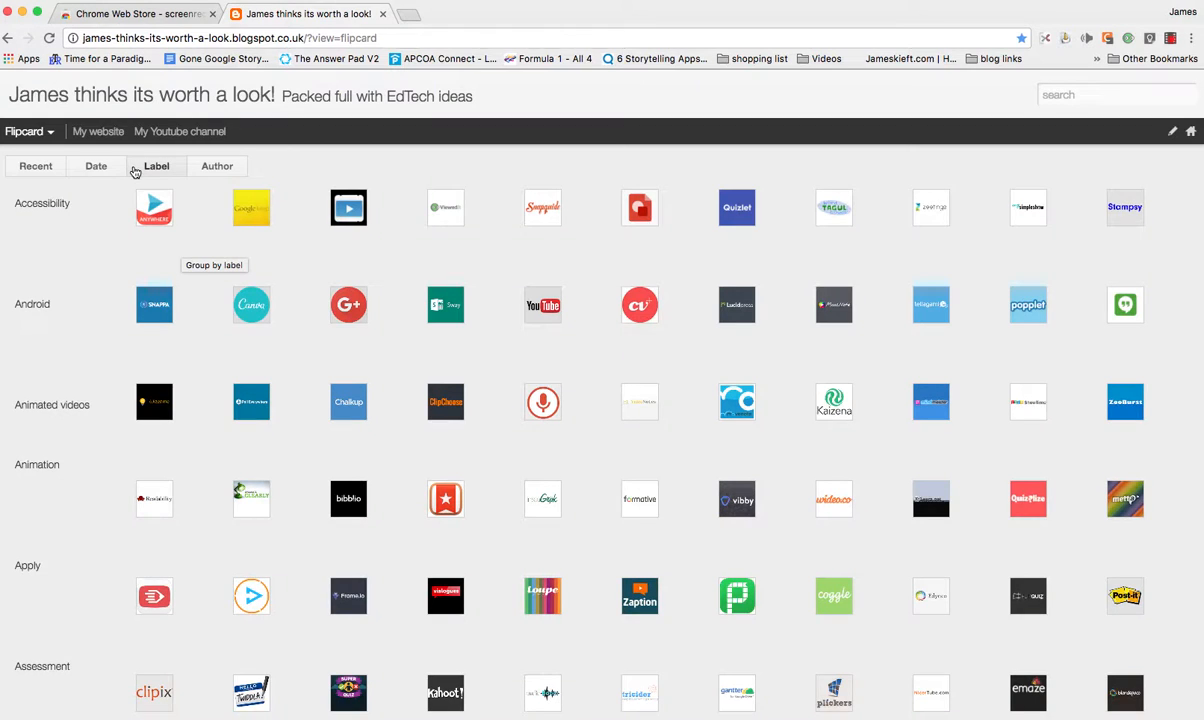
left_click(156, 166)
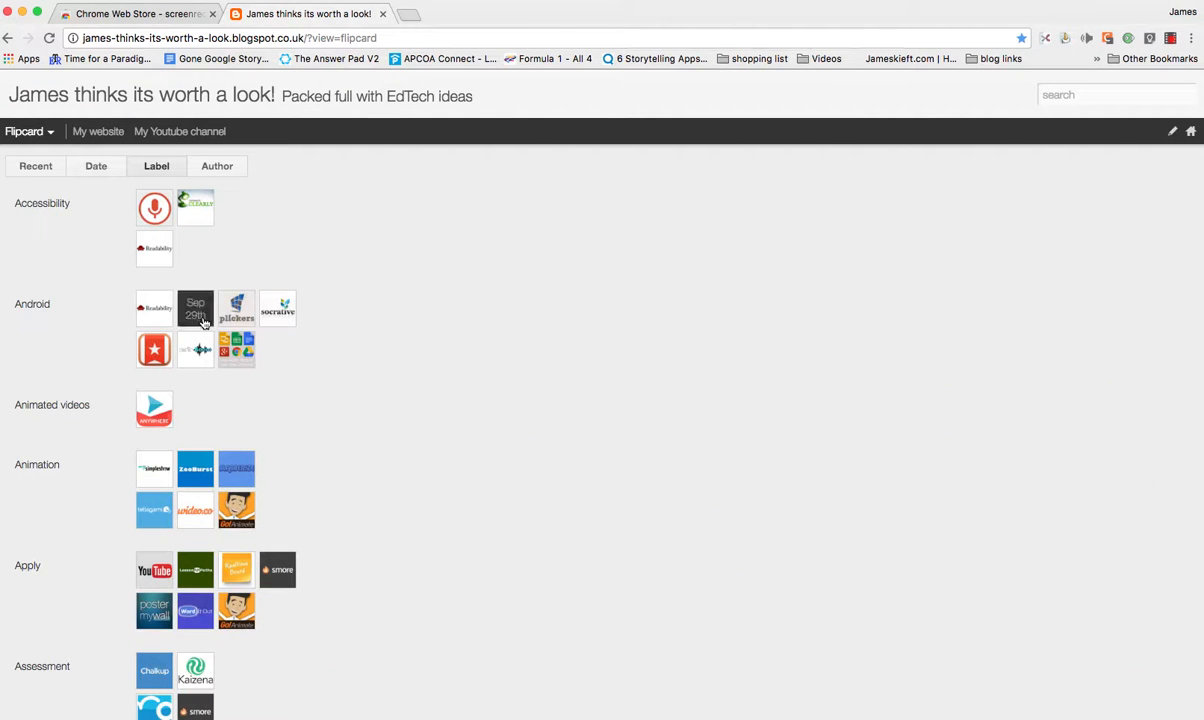
mouse_move(84, 280)
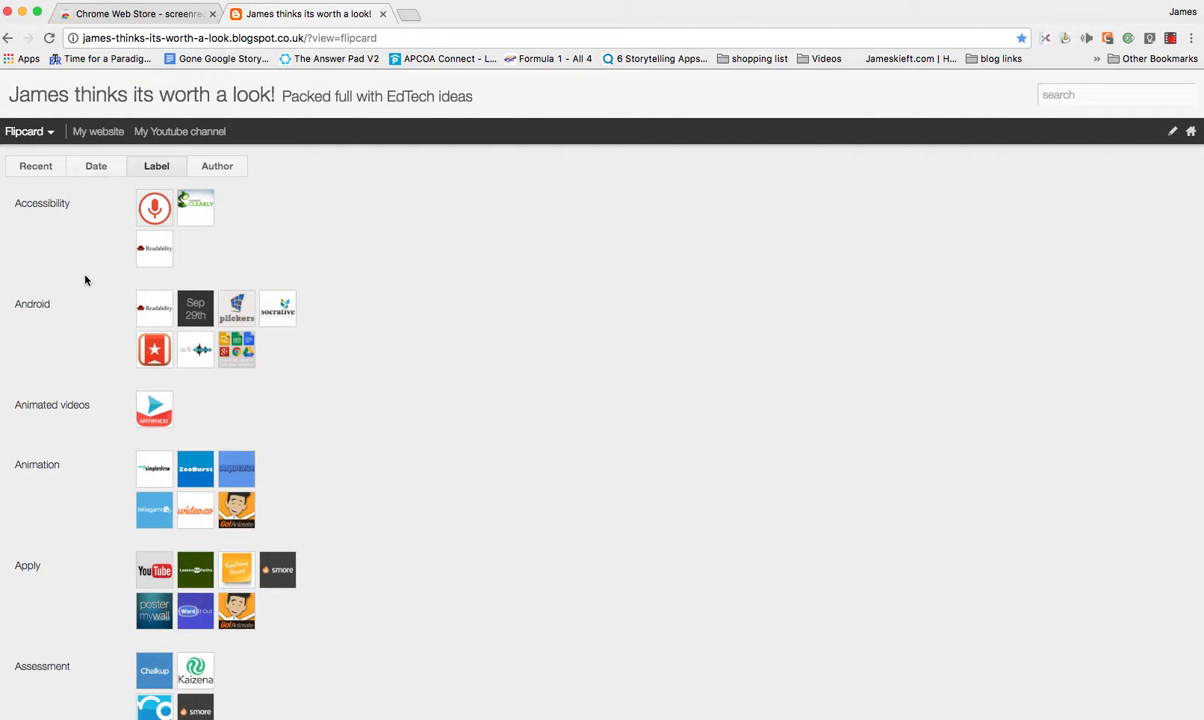
scroll("down", 3)
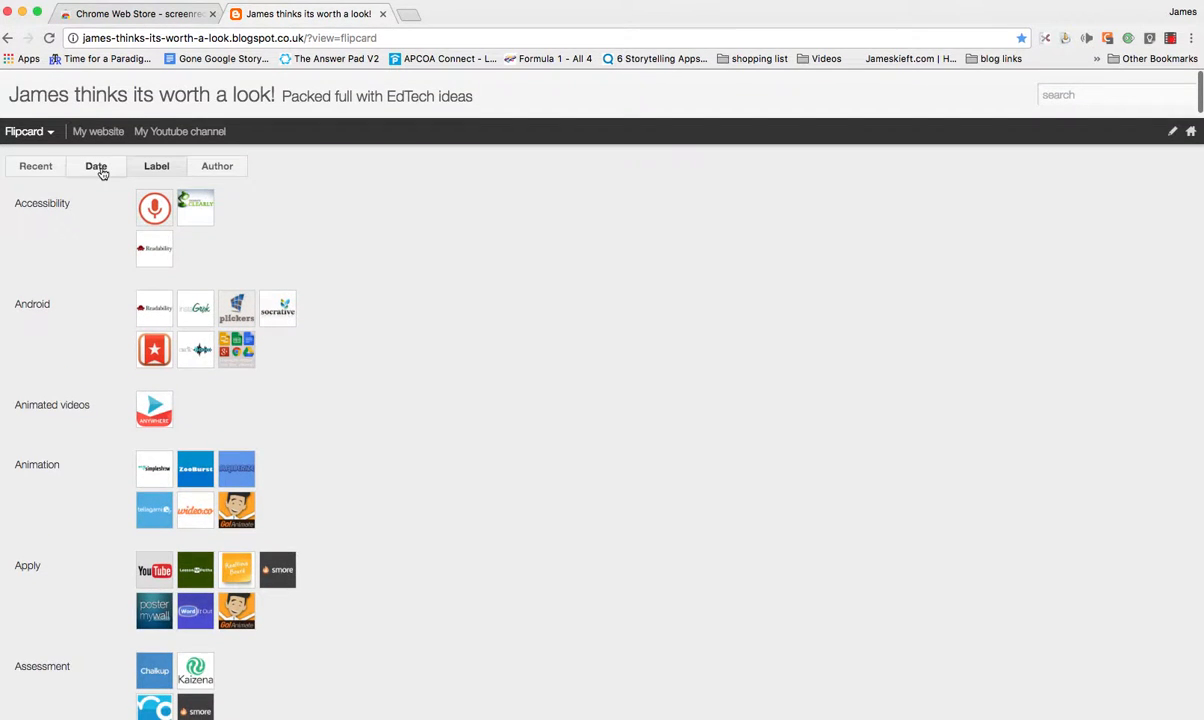
left_click(96, 166)
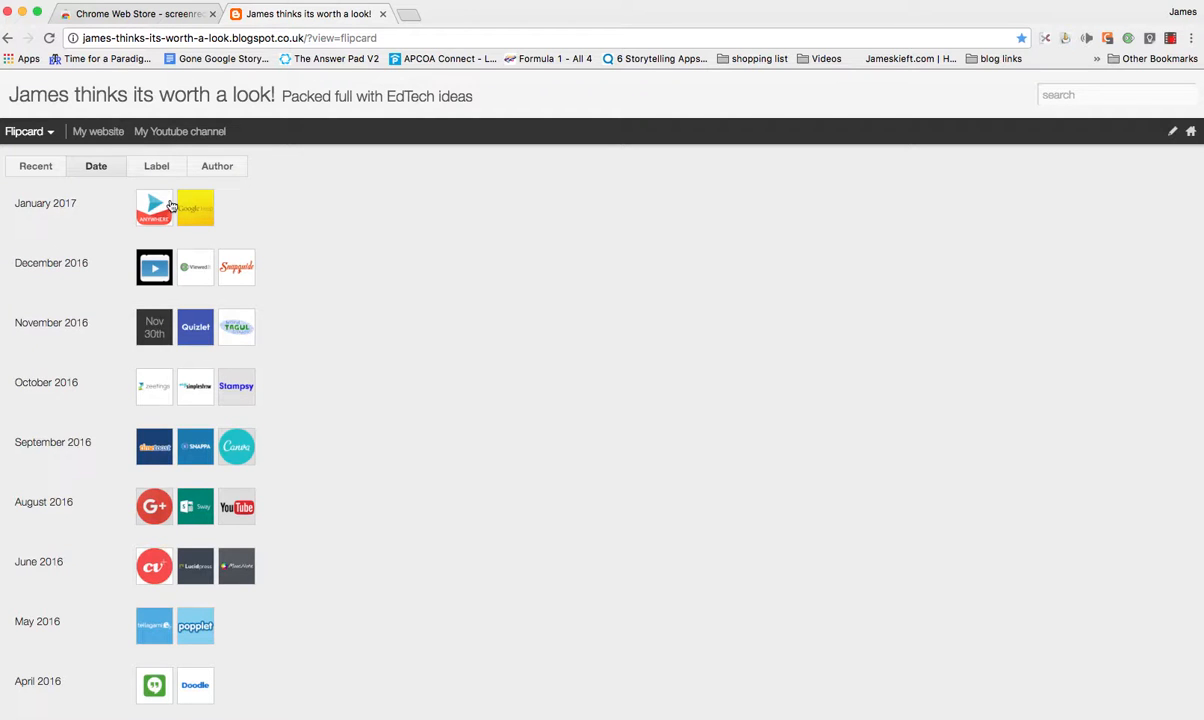
- Open the January 2017 VideoScribe Anywhere post for reading
left_click(154, 206)
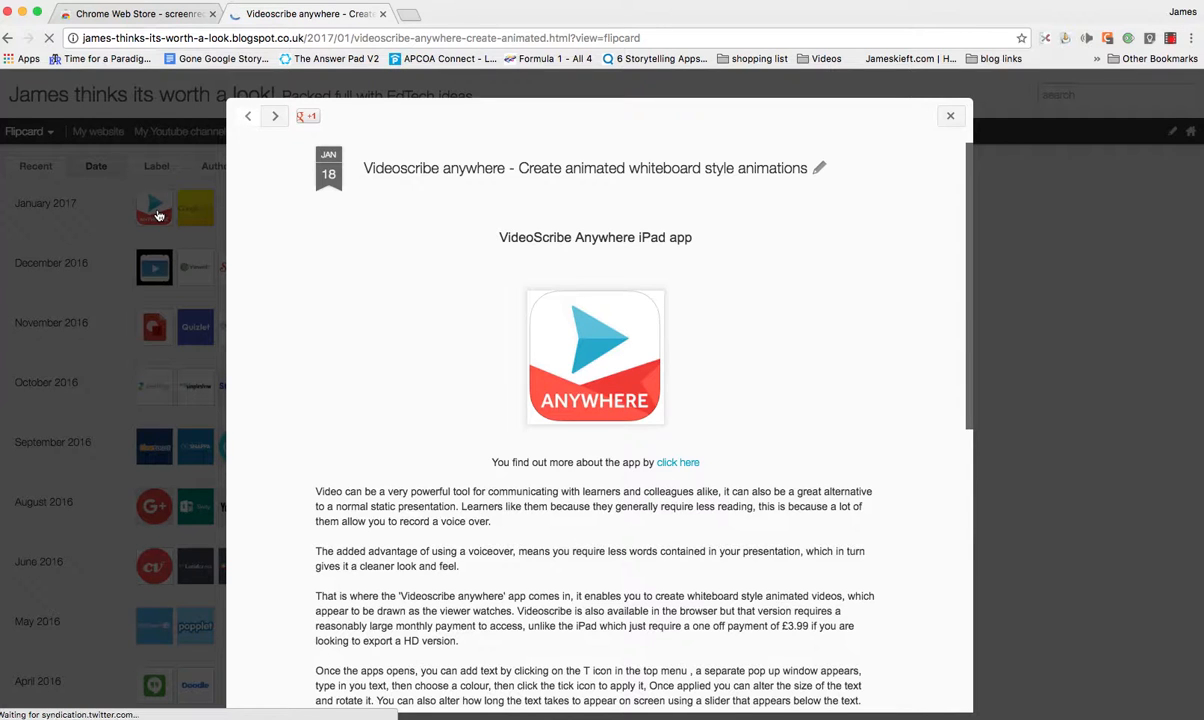
left_click(308, 116)
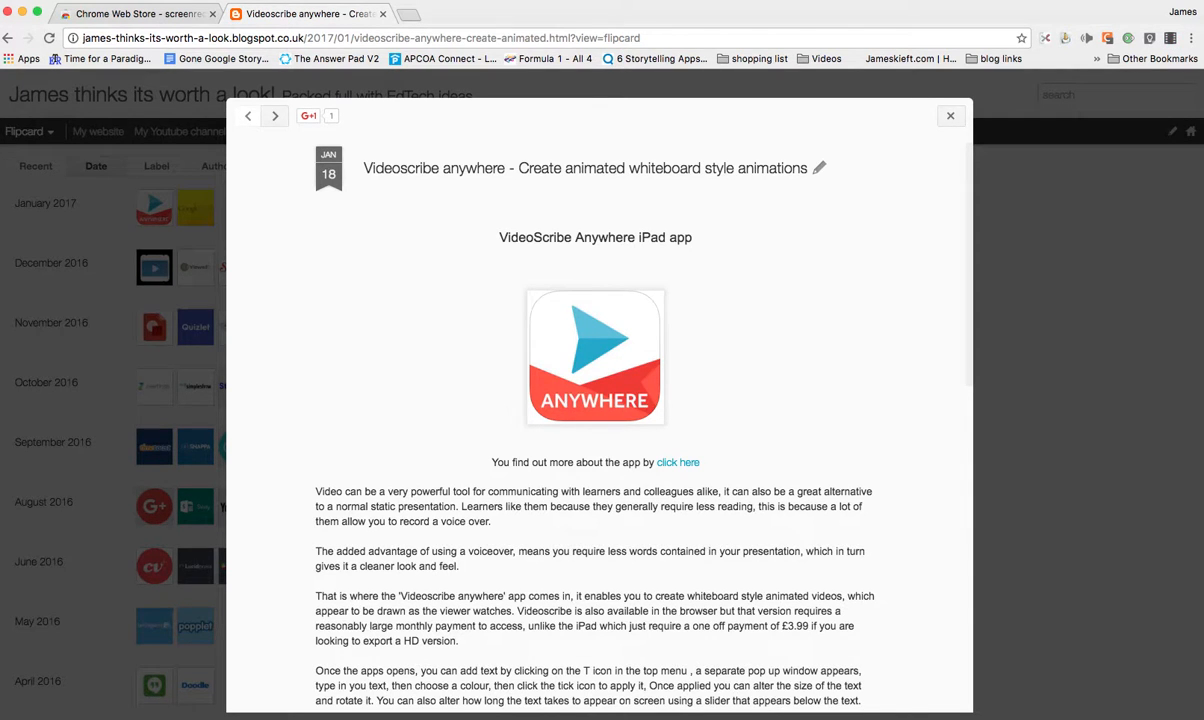
- Stop the recording and play back the saved 1:09 local video with its webcam inset
left_click(470, 12)
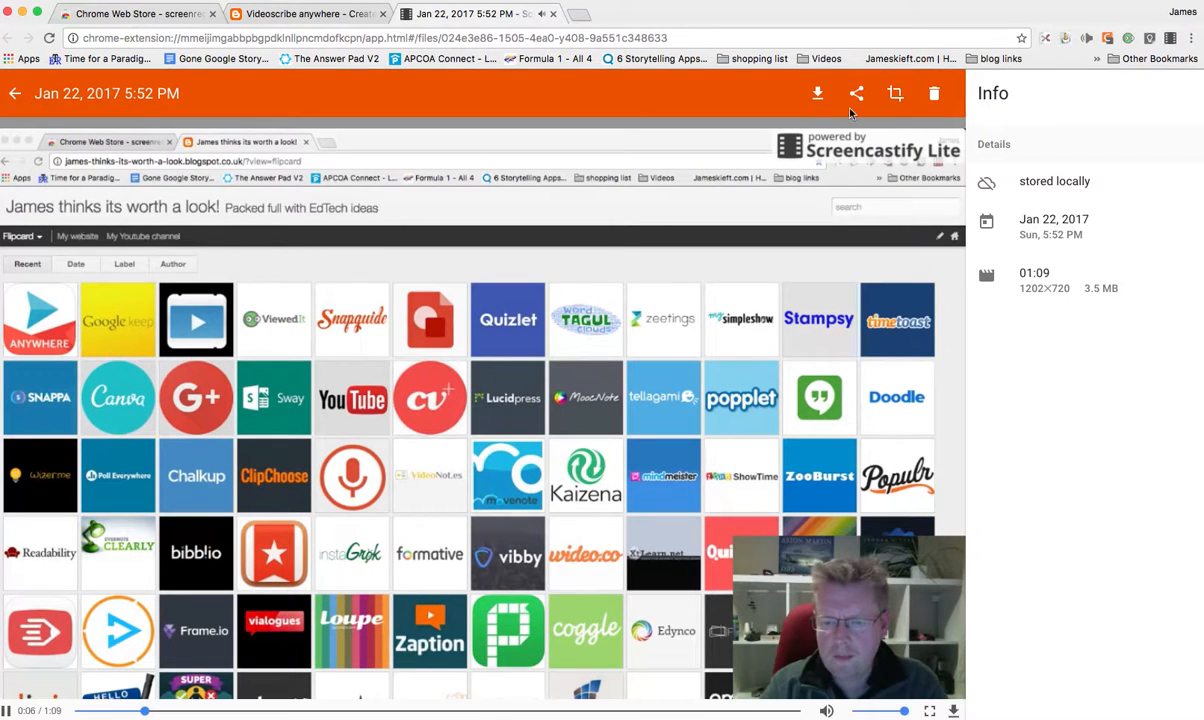
mouse_move(818, 94)
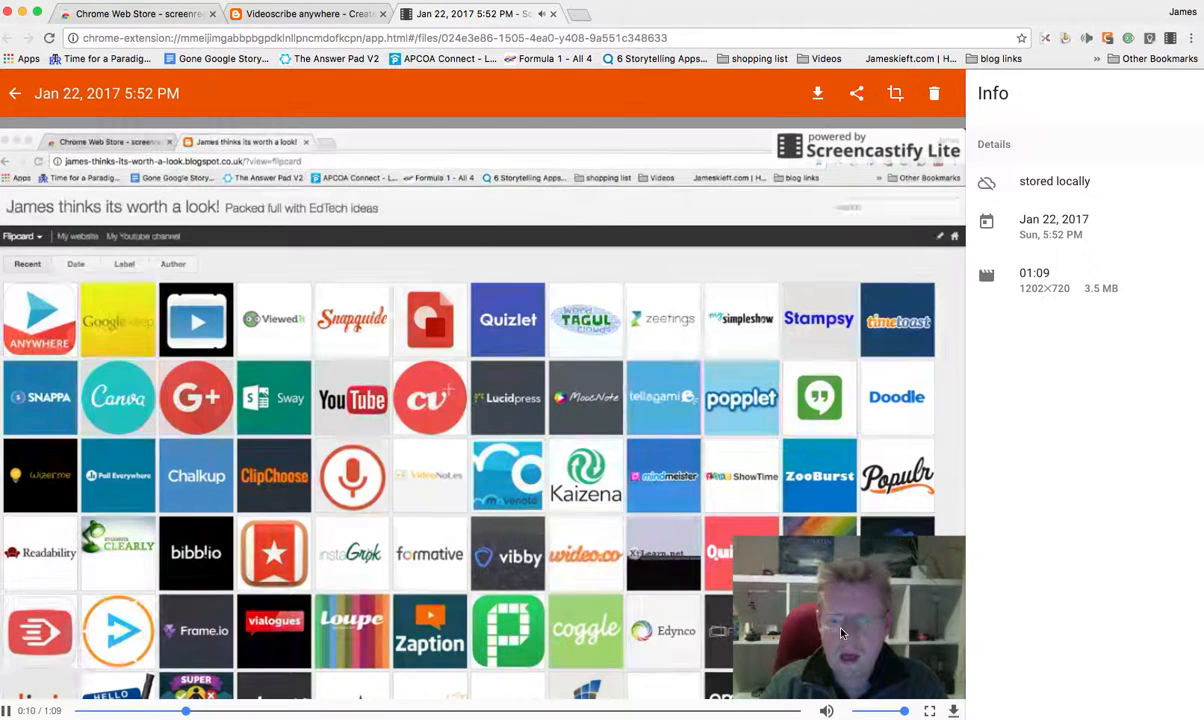
mouse_move(816, 94)
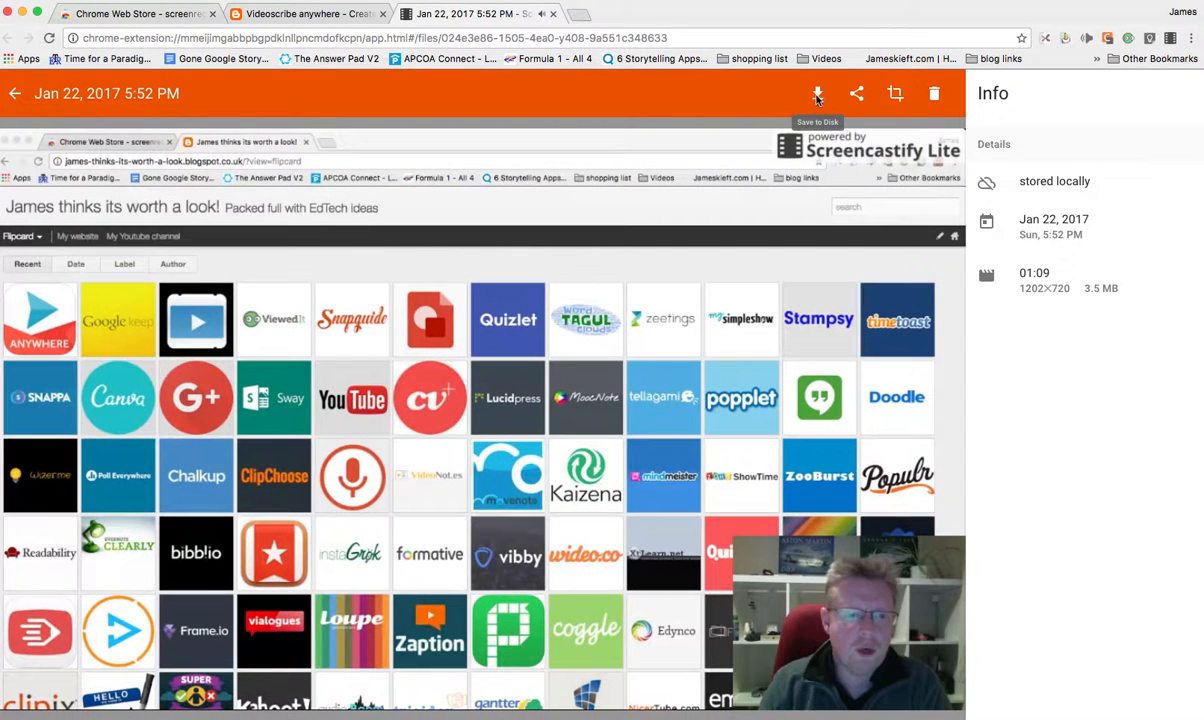
left_click(818, 94)
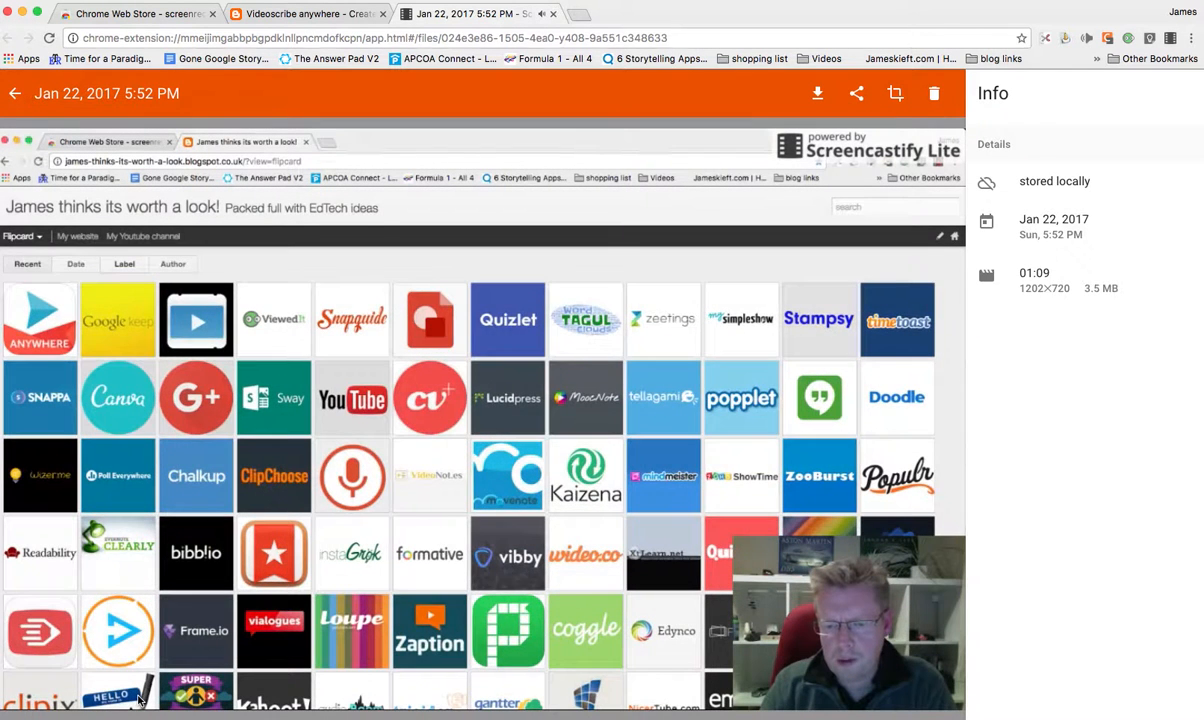
left_click(124, 264)
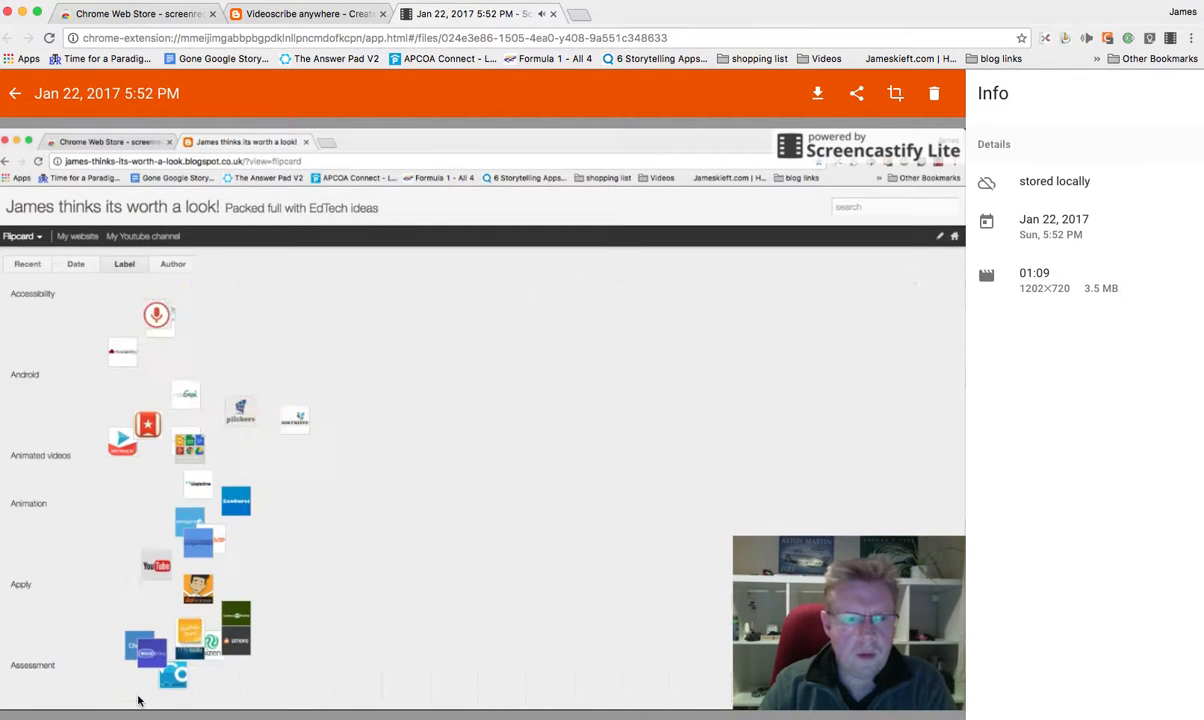